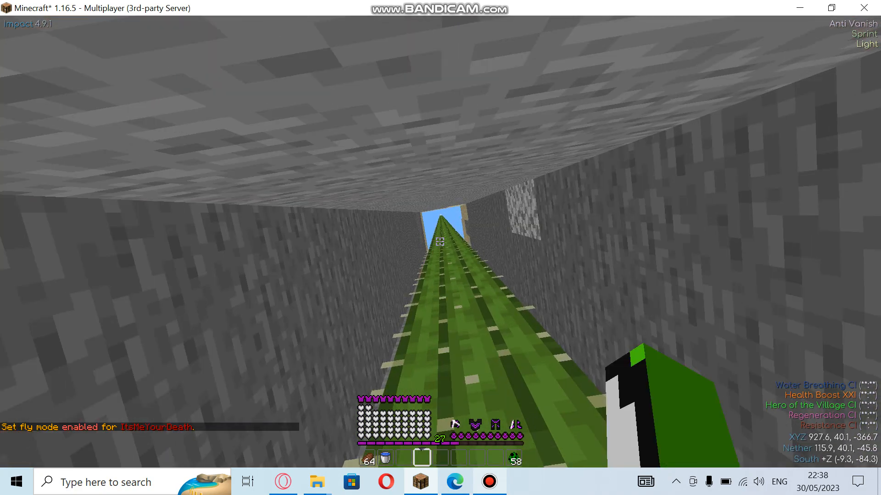
mouse_move(441, 253)
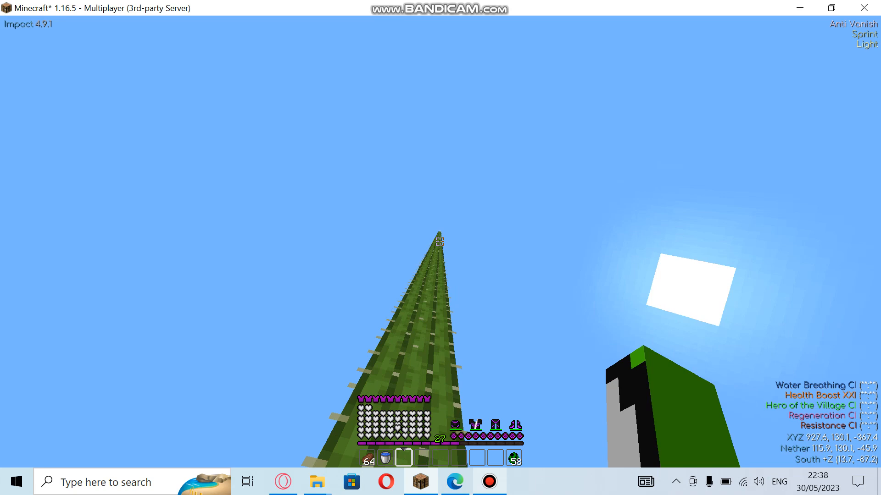
mouse_move(441, 241)
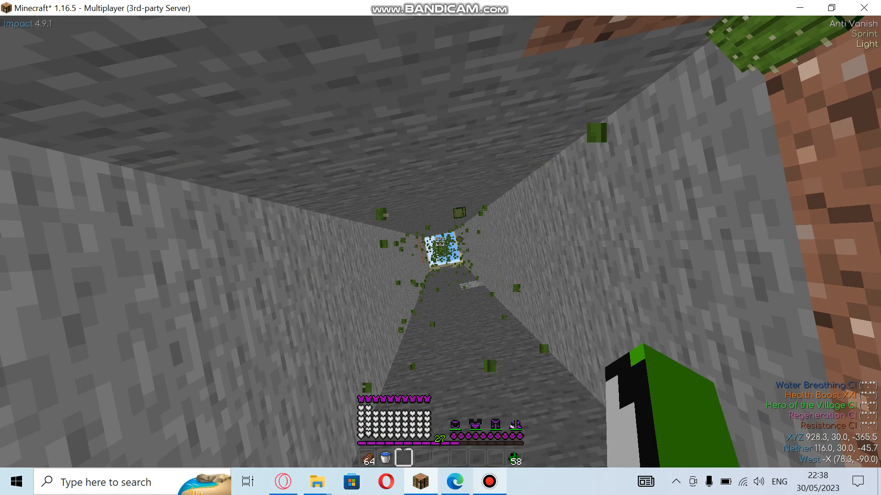
- Check the harvested cactus stacks (64 plus 2) in the inventory, then resume climbing
key(e)
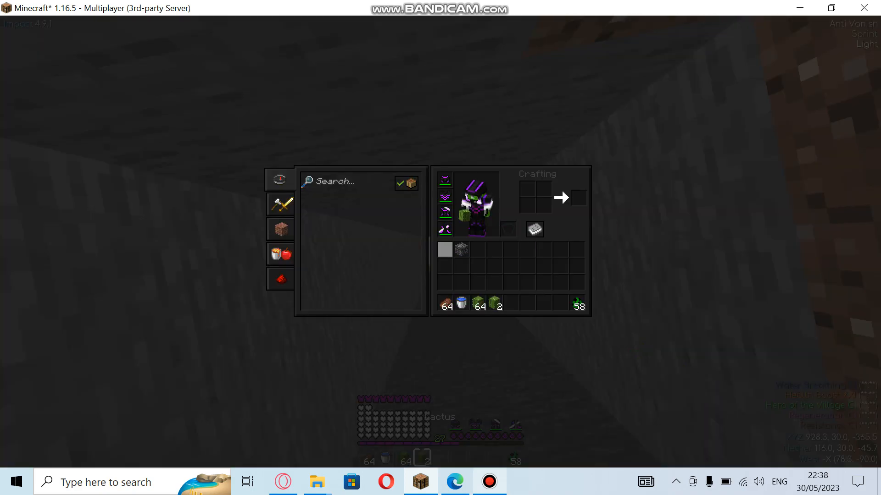
key(Escape)
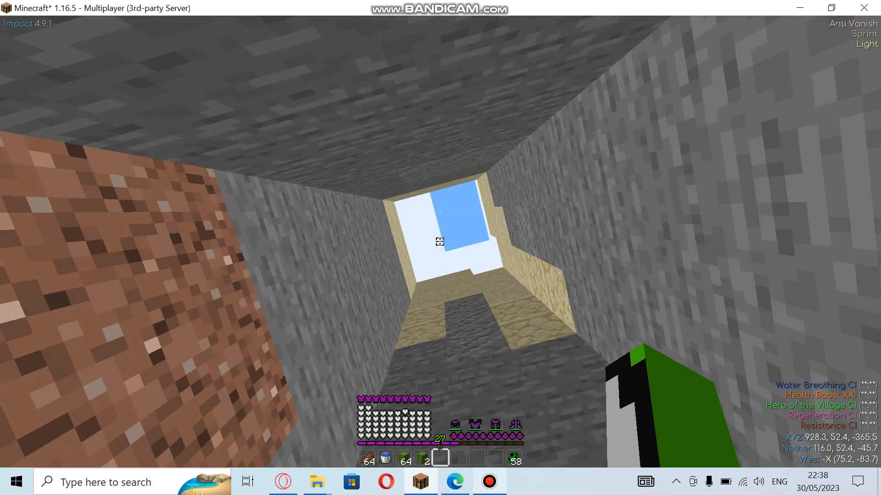
mouse_move(440, 241)
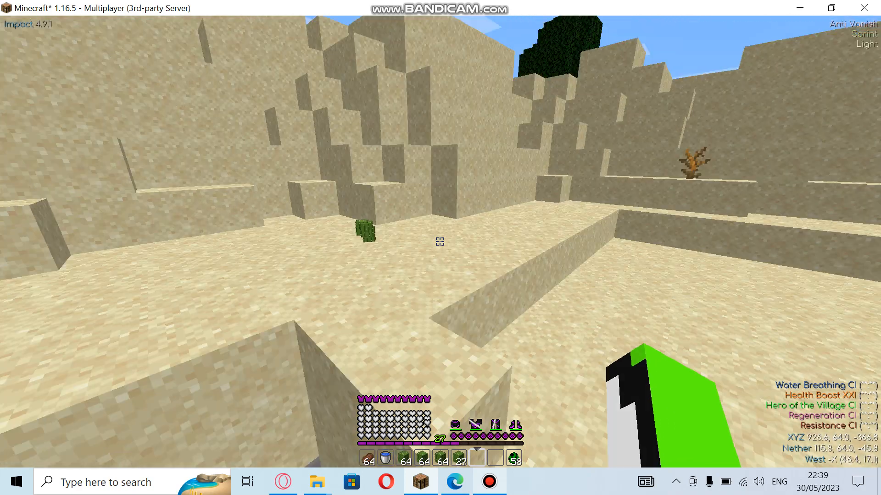
mouse_move(440, 241)
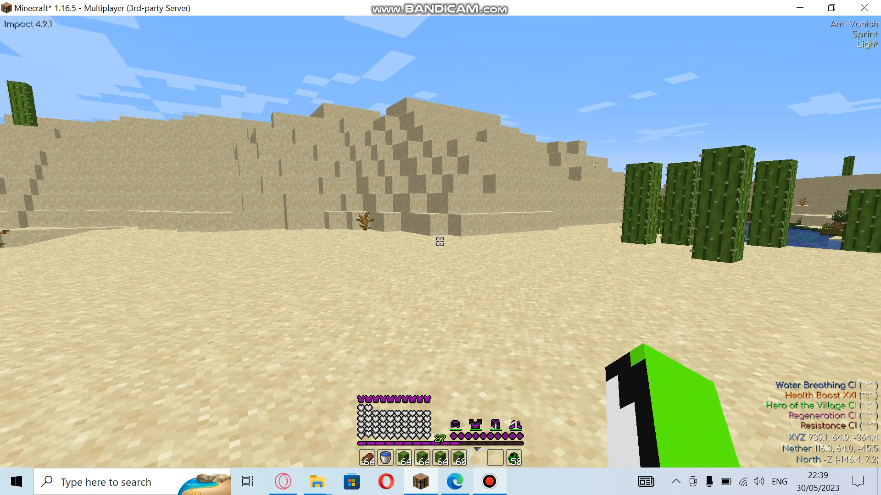
mouse_move(440, 241)
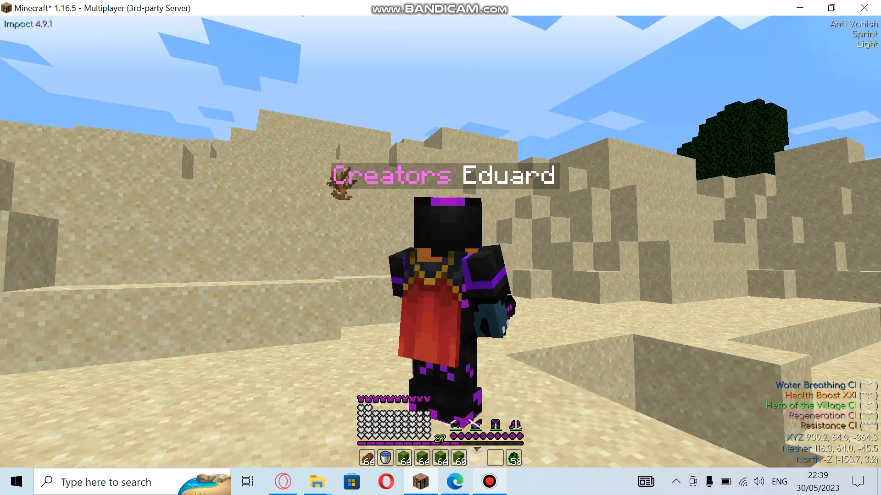
mouse_move(440, 248)
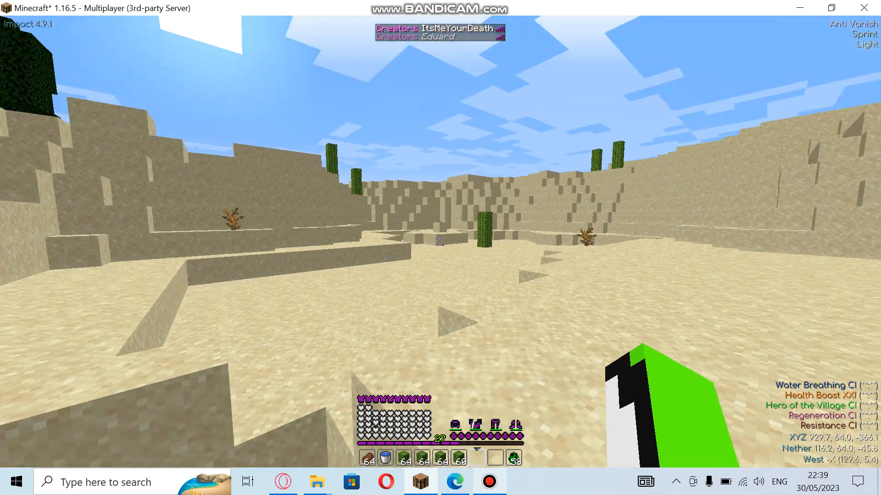
mouse_move(440, 247)
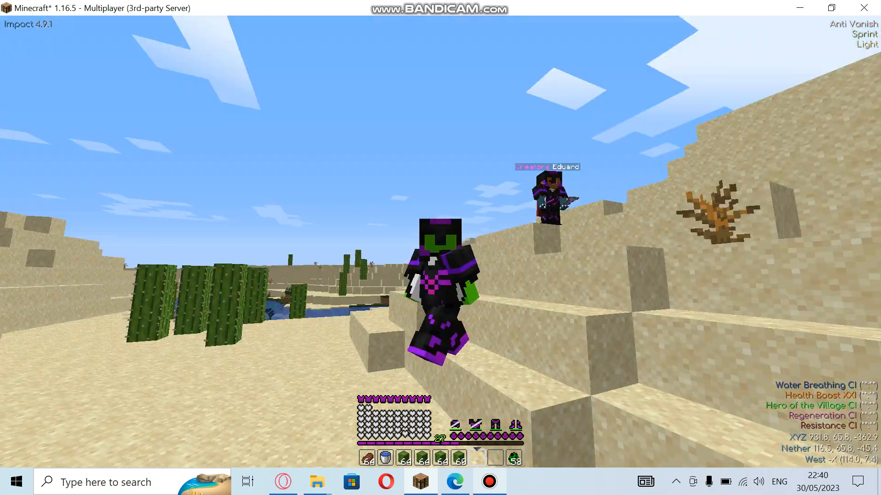
mouse_move(441, 248)
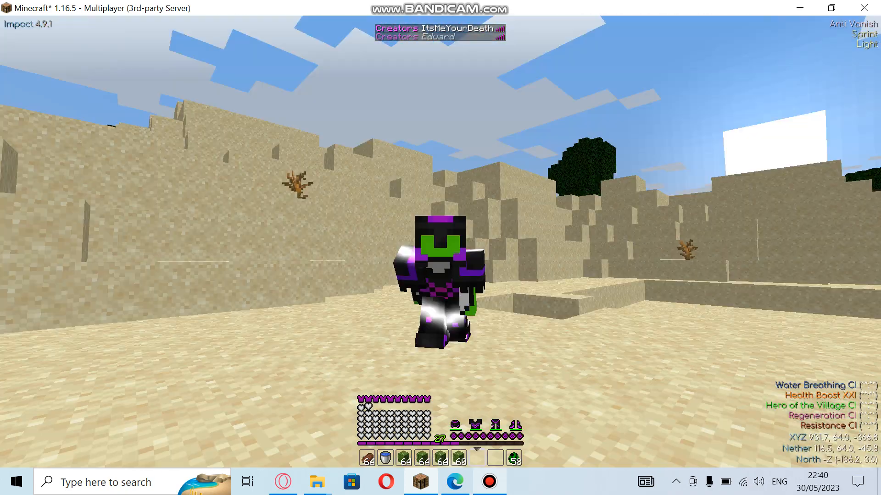
mouse_move(441, 247)
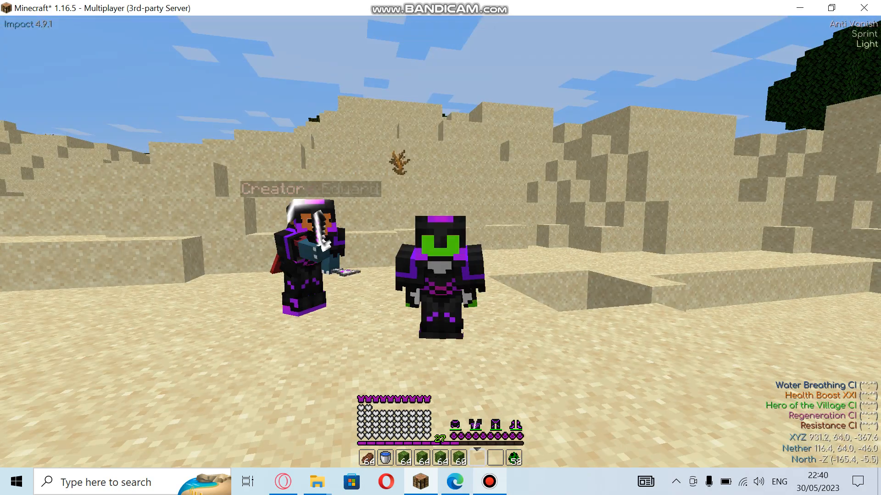
mouse_move(440, 248)
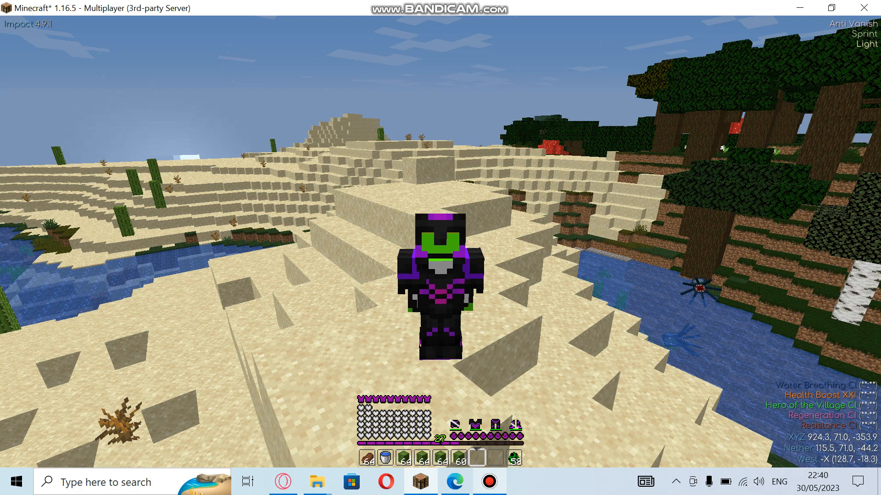
- Resume from the pause menu and run /skin technoblade for the crowned pig look
key(Escape)
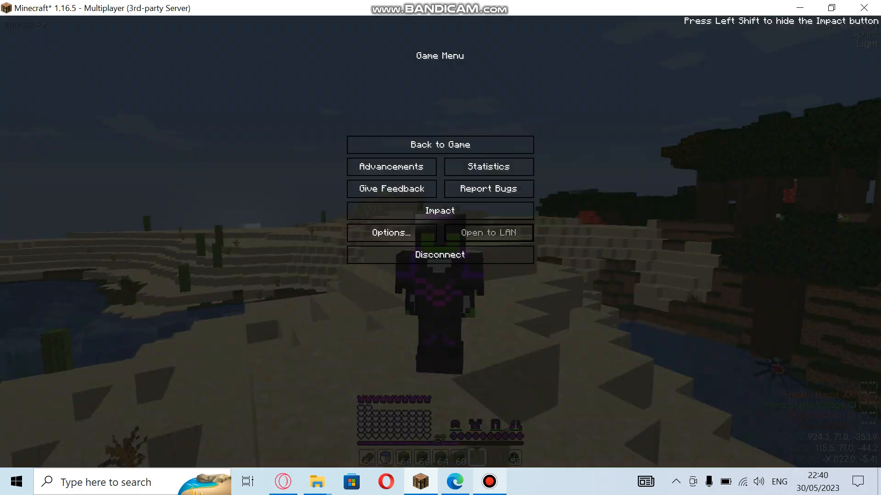
click(439, 144)
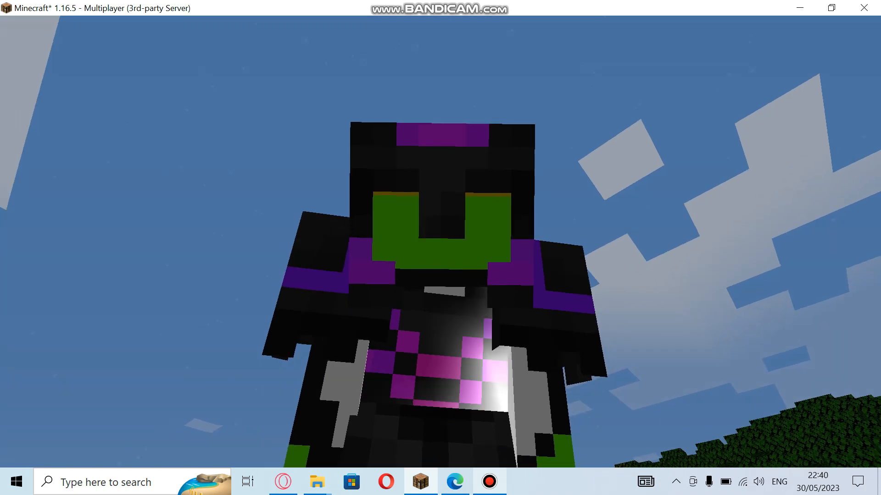
key(e)
text(/skin)
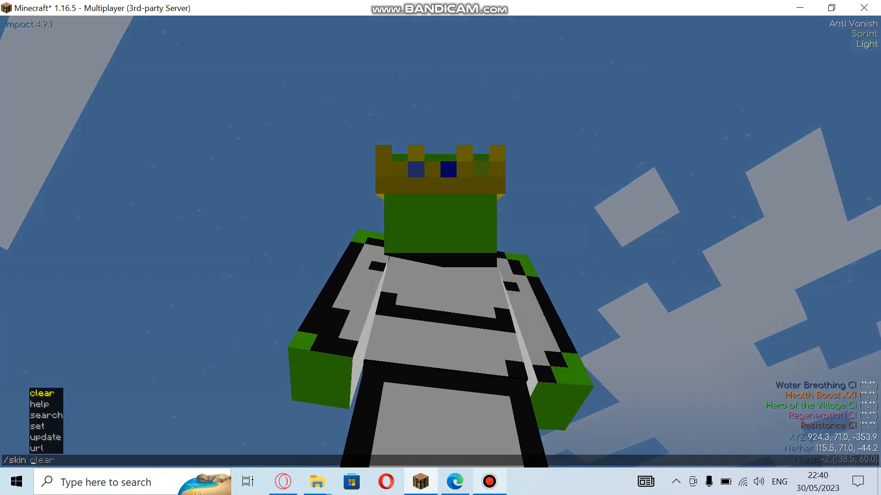
text(te)
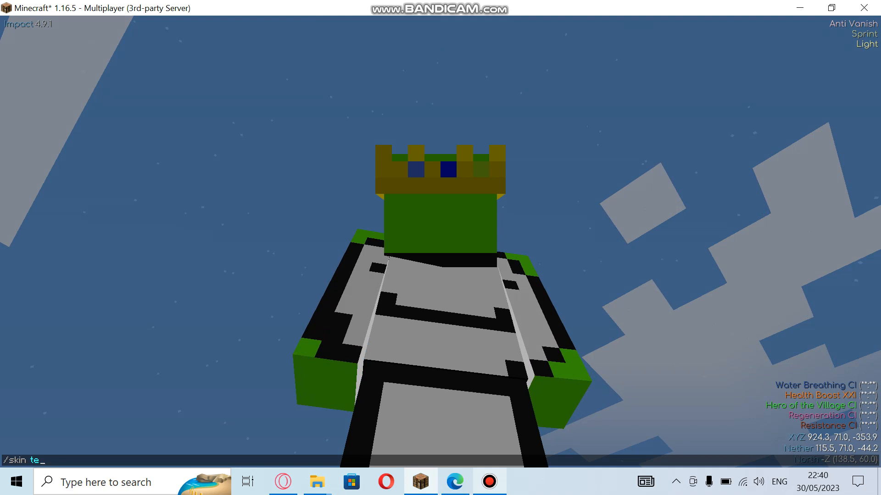
text(chno)
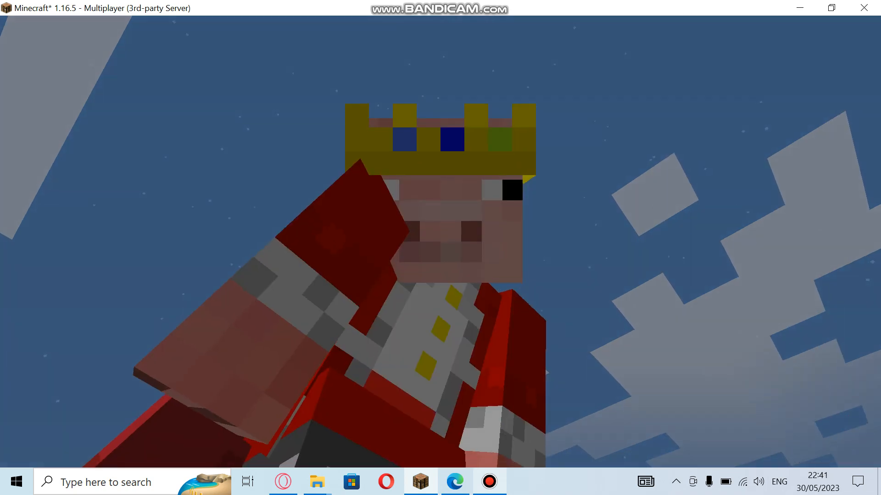
mouse_move(440, 236)
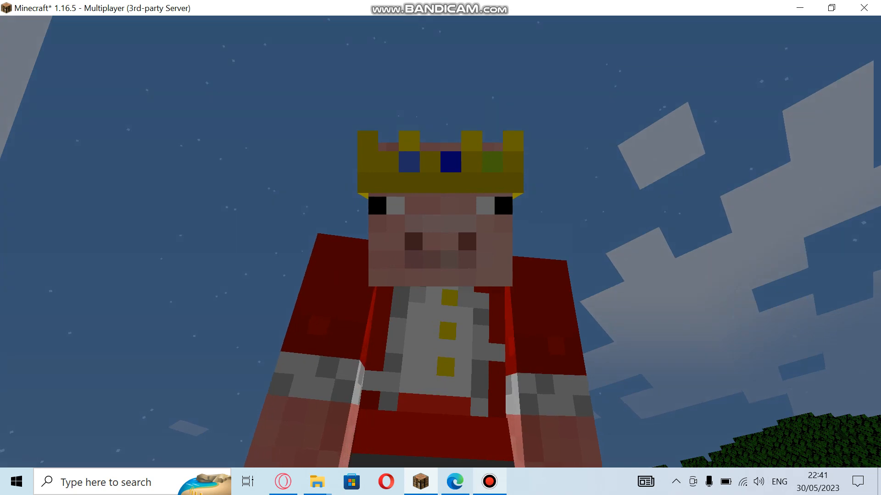
- Run /skin clown to replace the skin again, confirmed in chat
text(/skin)
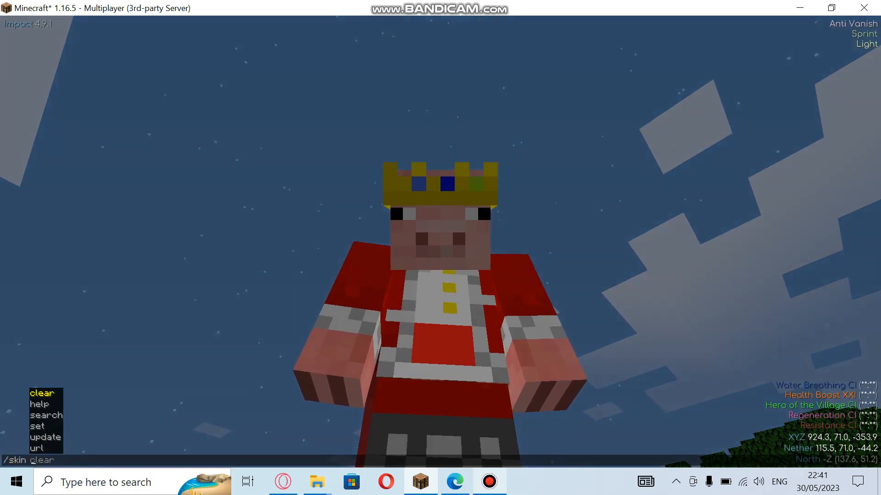
text(clown)
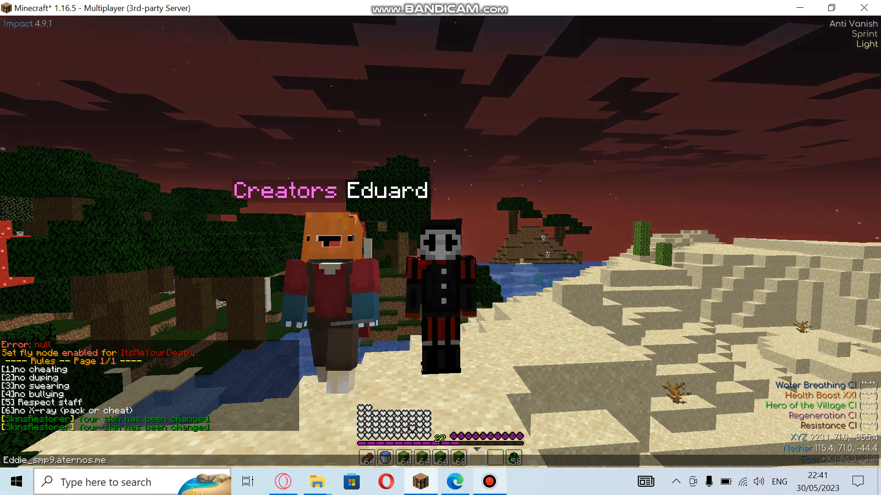
- Send the chat message 'Dre_0039' before walking up to the friend
text(Dre_)
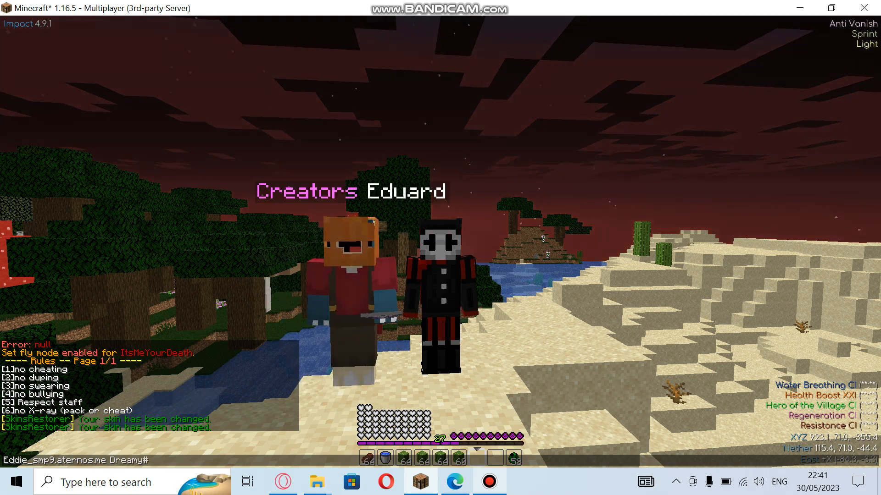
text(0039)
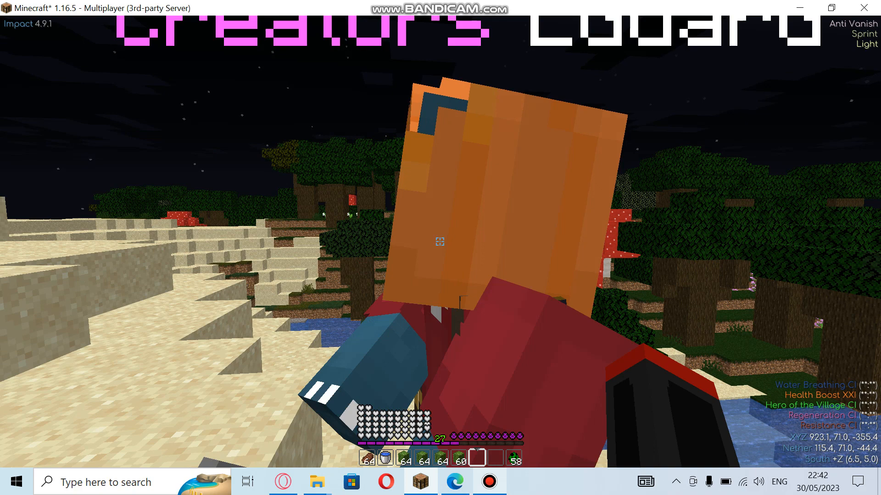
key(Escape)
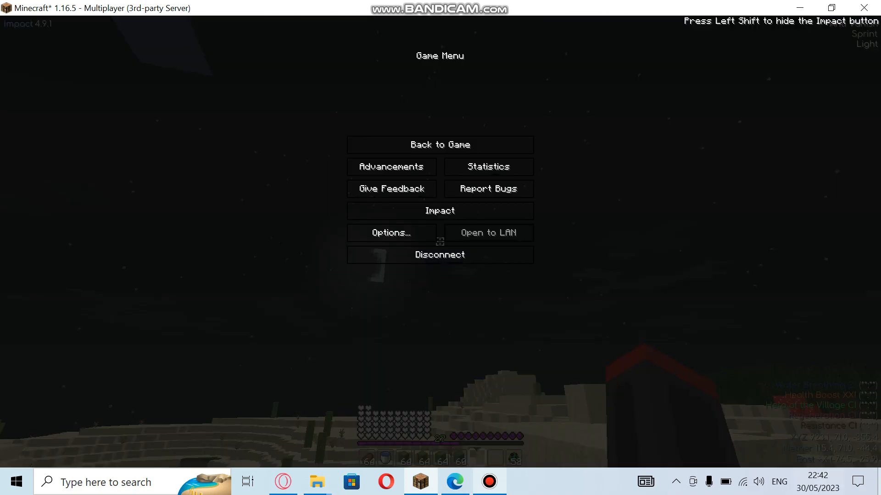
mouse_move(817, 474)
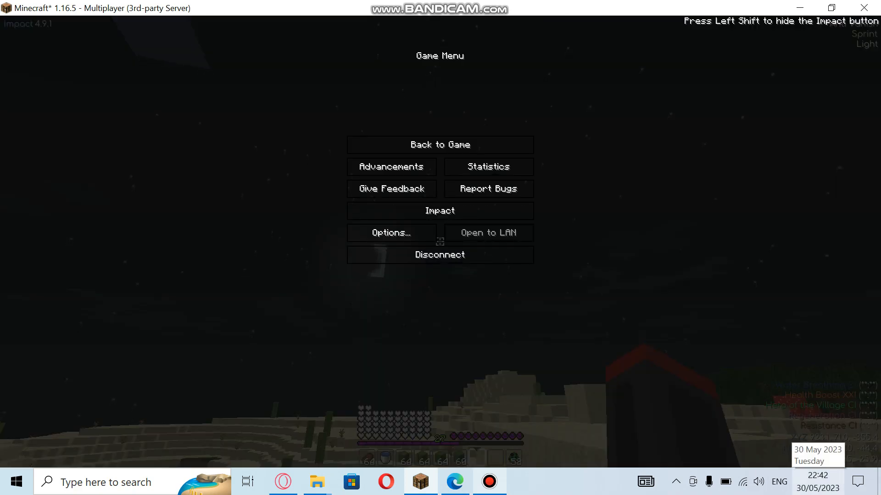
click(439, 144)
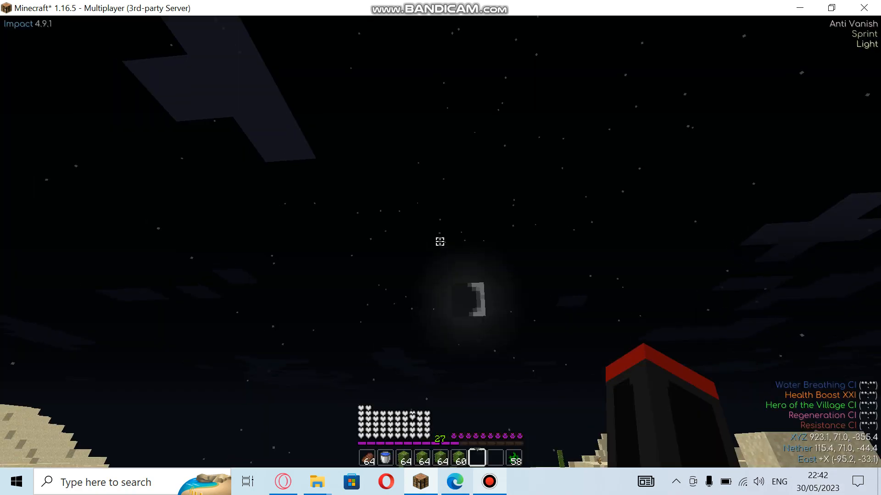